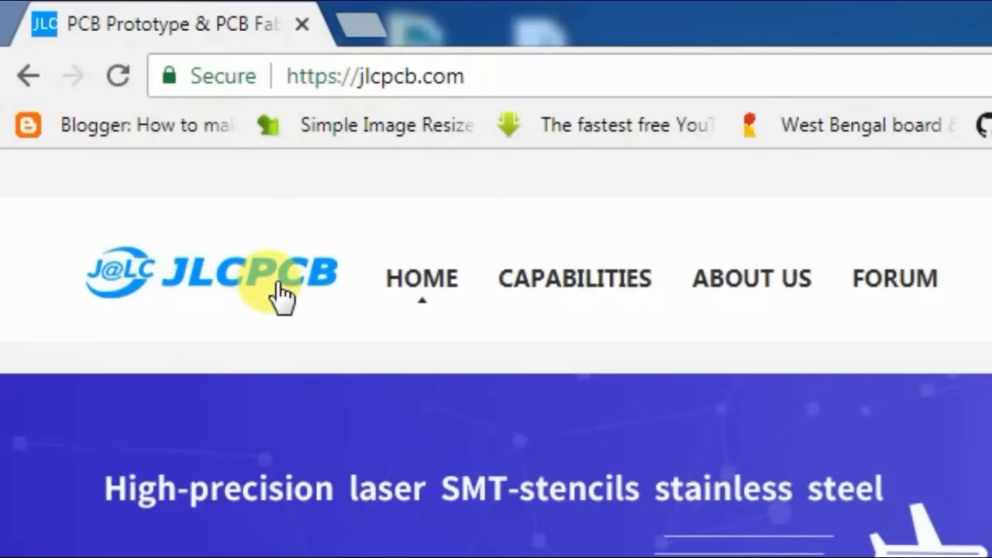
Step: Scroll past the 2, 4 and 6 layer price cards to the footer's PCB CAD support links
scroll(down, 3)
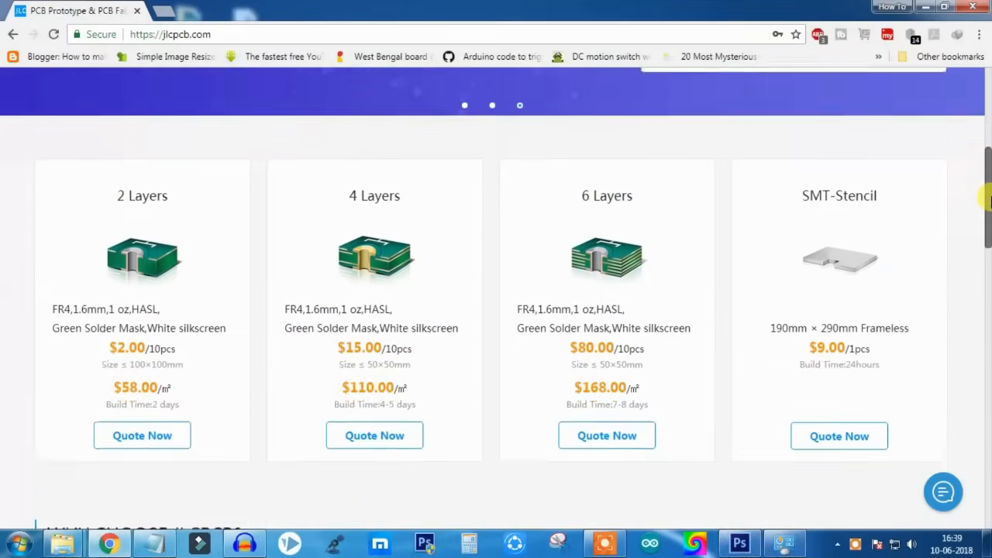
scroll(down, 3)
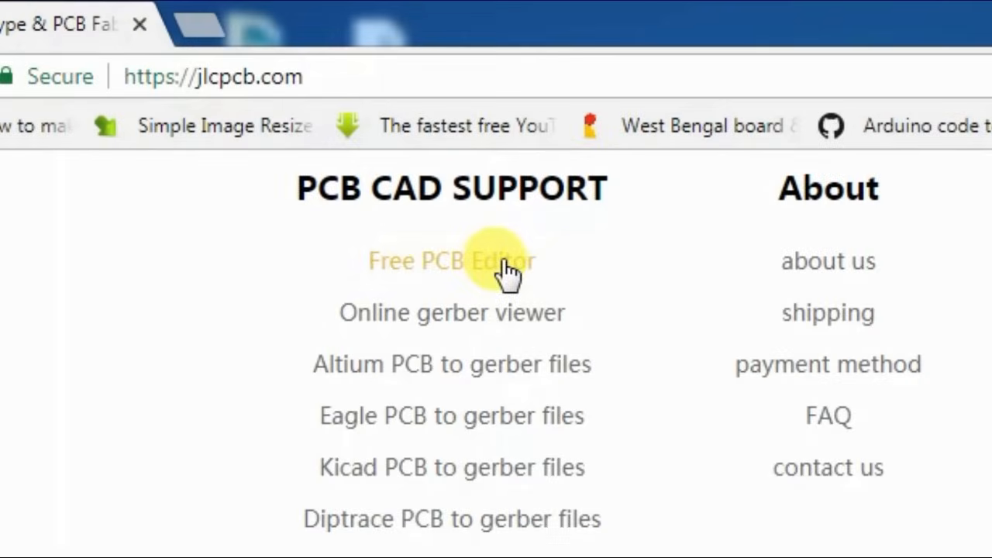
Step: Open jlcpcb.com/quote in a new tab and scroll through its Layers, Dimensions and PCB Color options
click(452, 261)
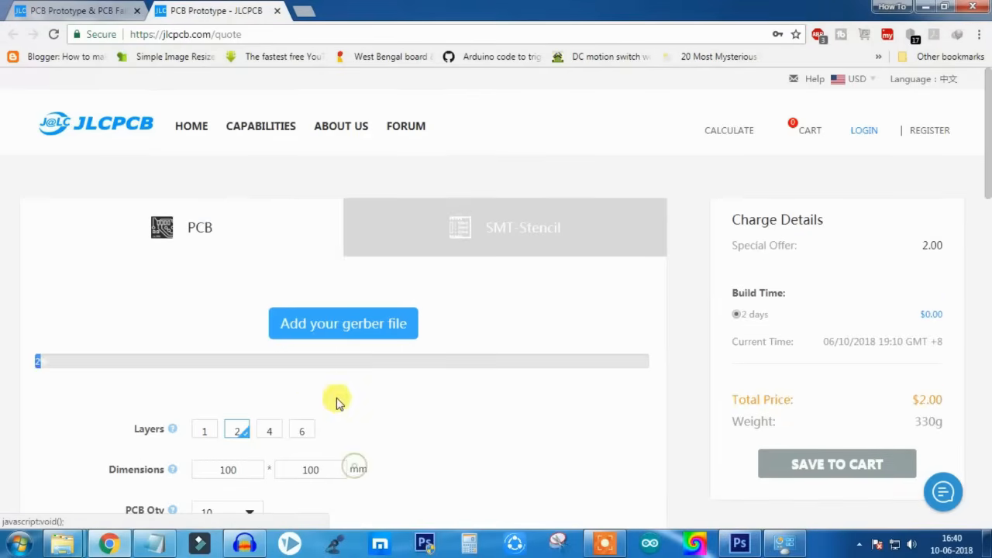
scroll(down, 3)
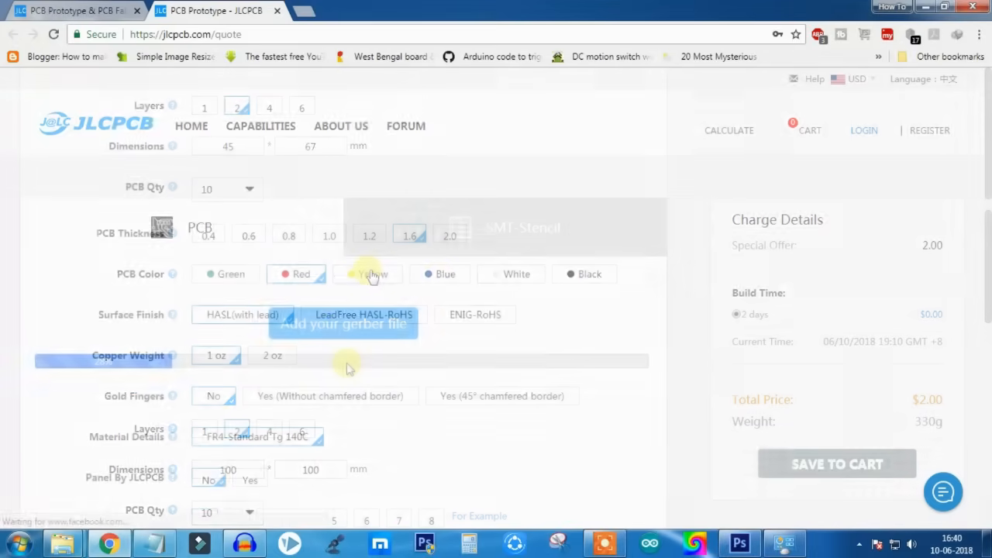